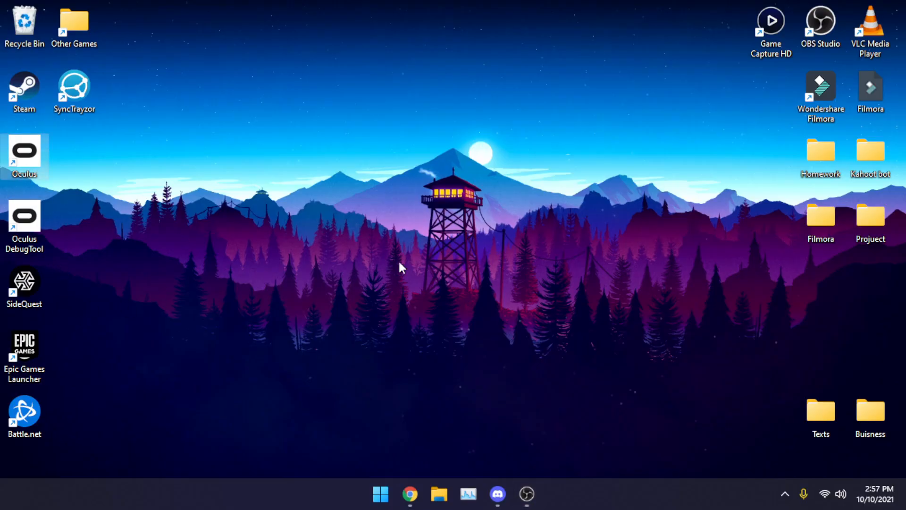
# Launch the Oculus app from its desktop shortcut so it runs in the background
pyautogui.doubleClick(25, 153)
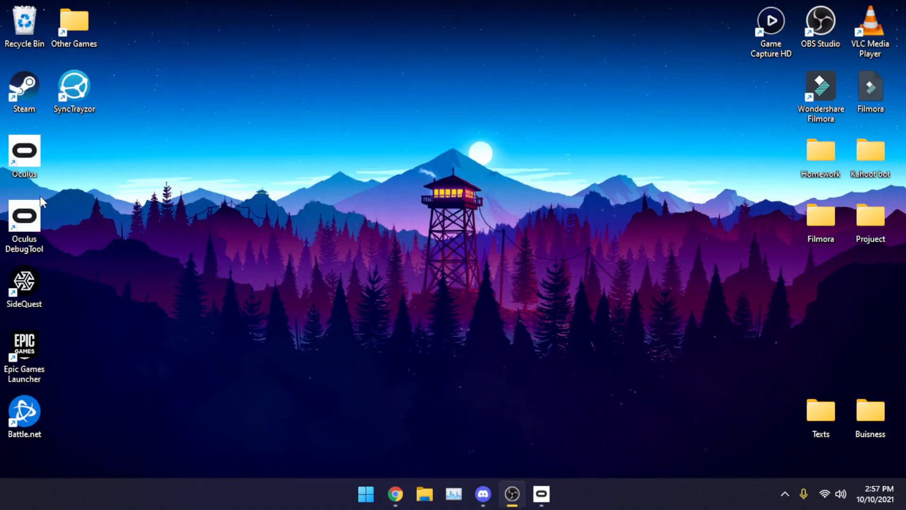
pyautogui.moveTo(572, 498)
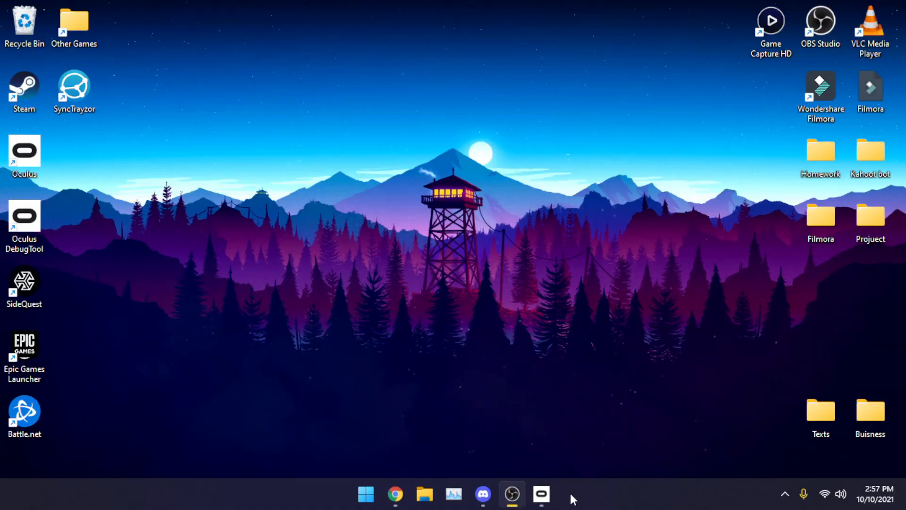
pyautogui.click(540, 495)
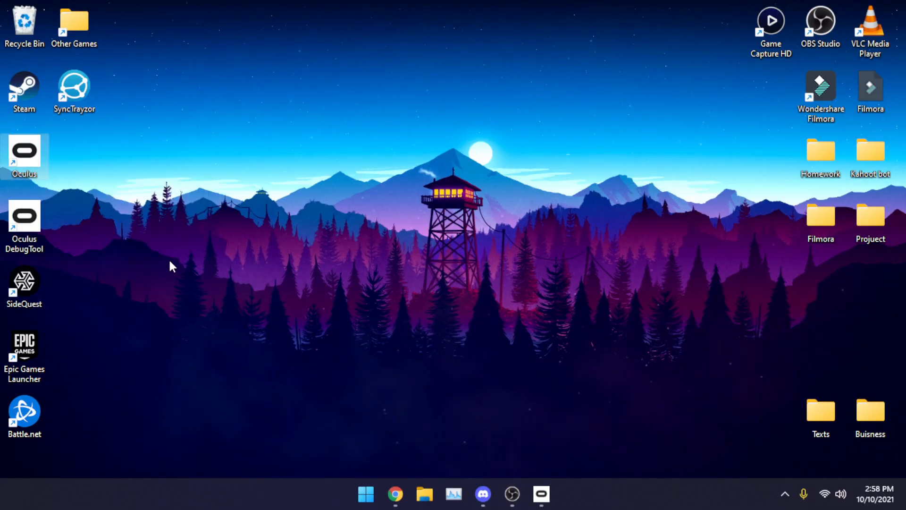
# Browse C:\Program Files\Oculus into Support, then into the oculus-diagnostics folder
pyautogui.click(424, 494)
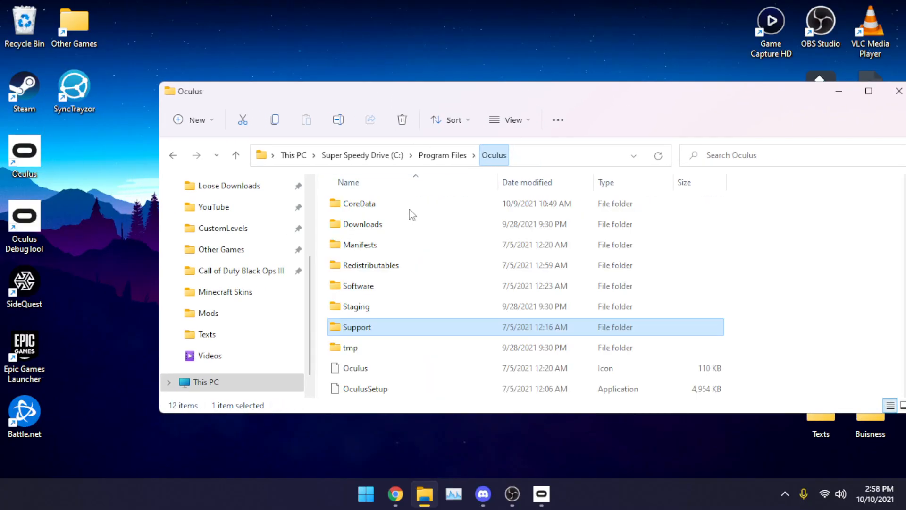
pyautogui.doubleClick(357, 327)
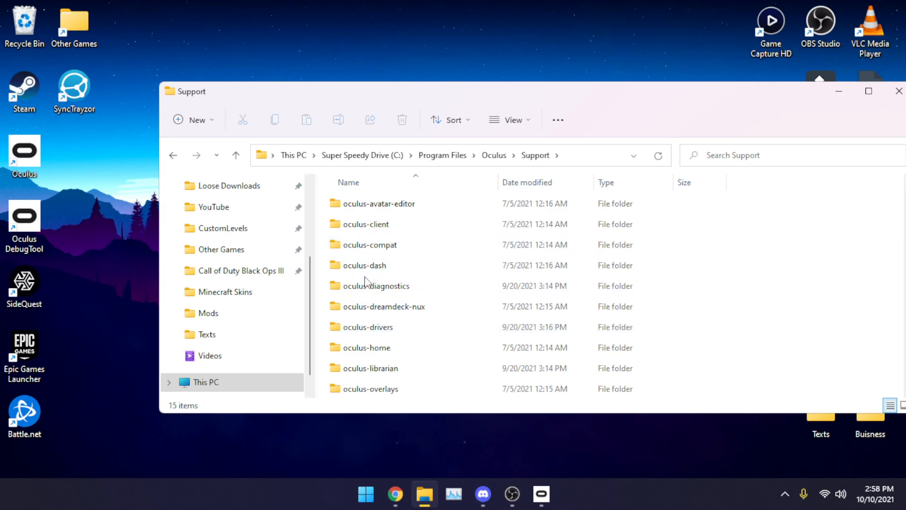
pyautogui.doubleClick(375, 285)
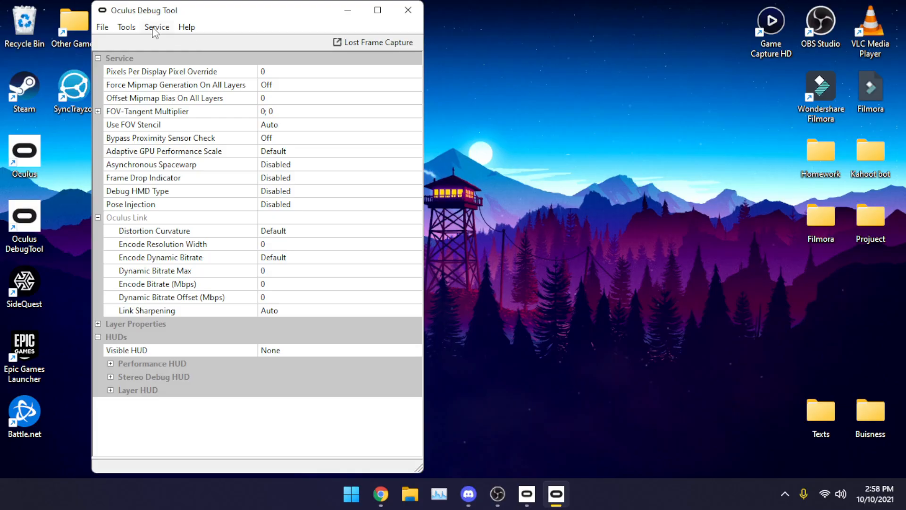
# Toggle the OVRServer console window visible via the Service menu, then view Devices in the Oculus app
pyautogui.click(157, 26)
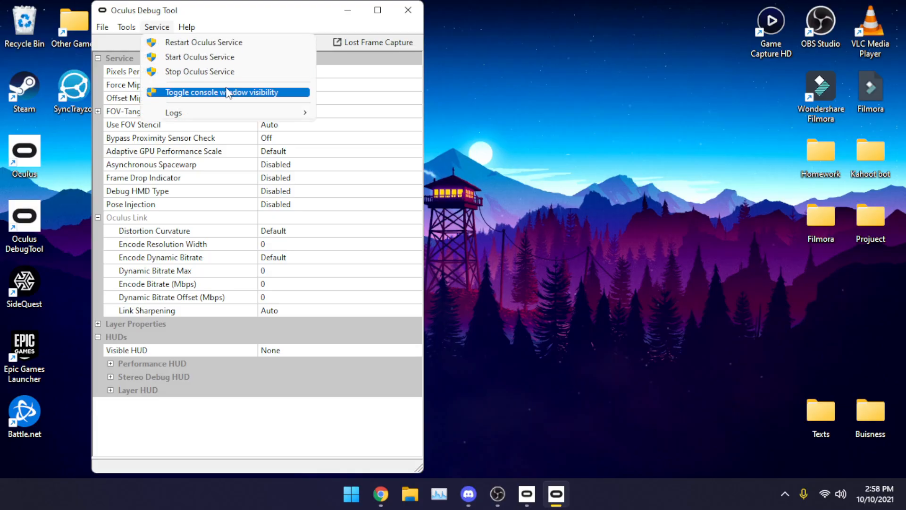
pyautogui.click(232, 92)
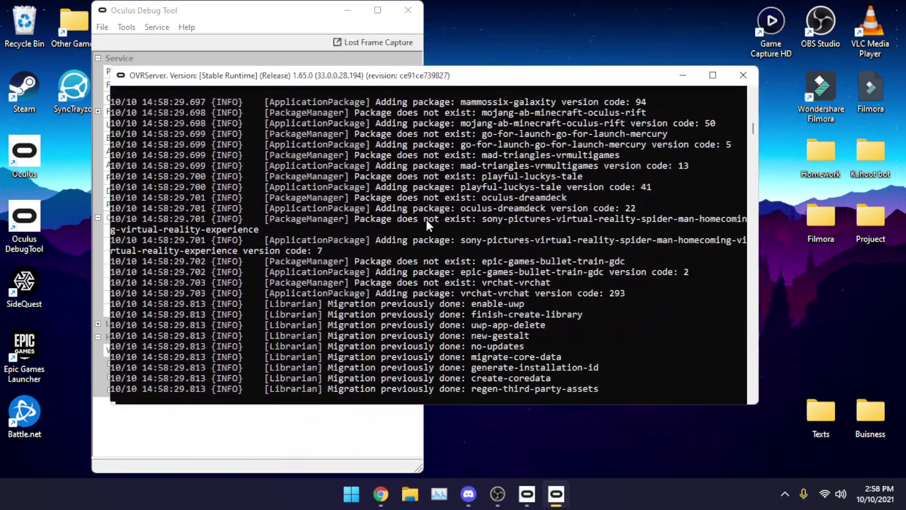
pyautogui.scroll(-3)
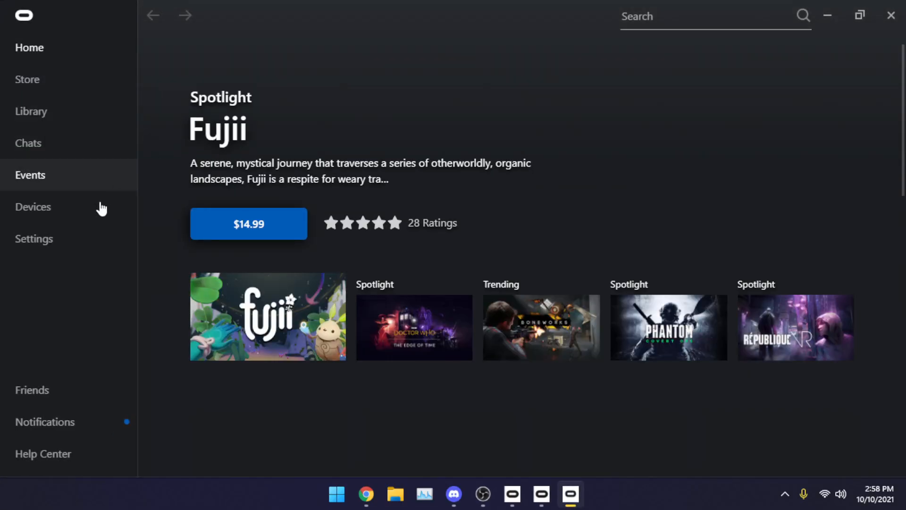
pyautogui.click(33, 207)
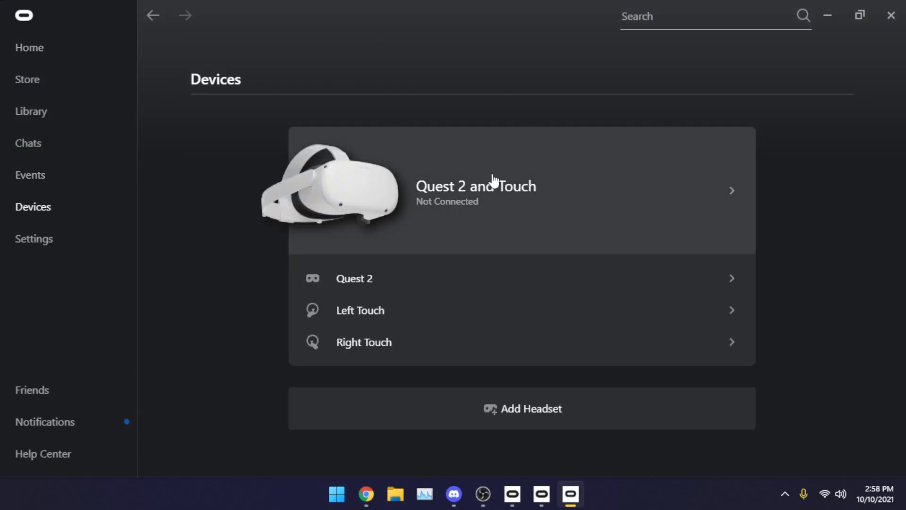
pyautogui.moveTo(836, 17)
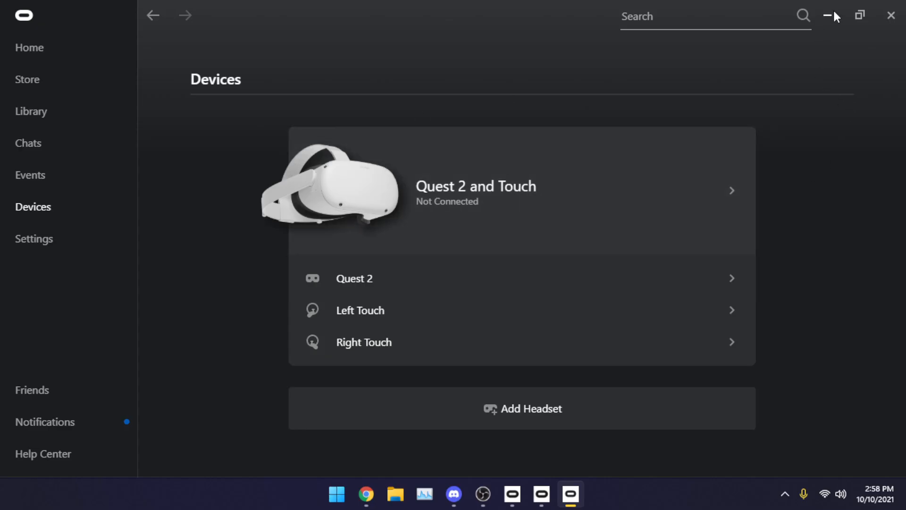
# Minimize the Oculus app and close Oculus Debug Tool, leaving the OVRServer console open
pyautogui.click(829, 15)
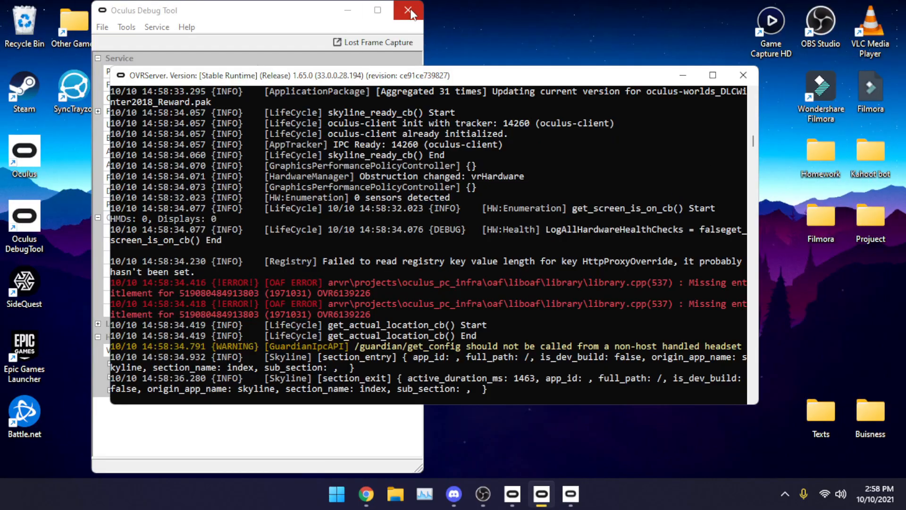
pyautogui.click(406, 10)
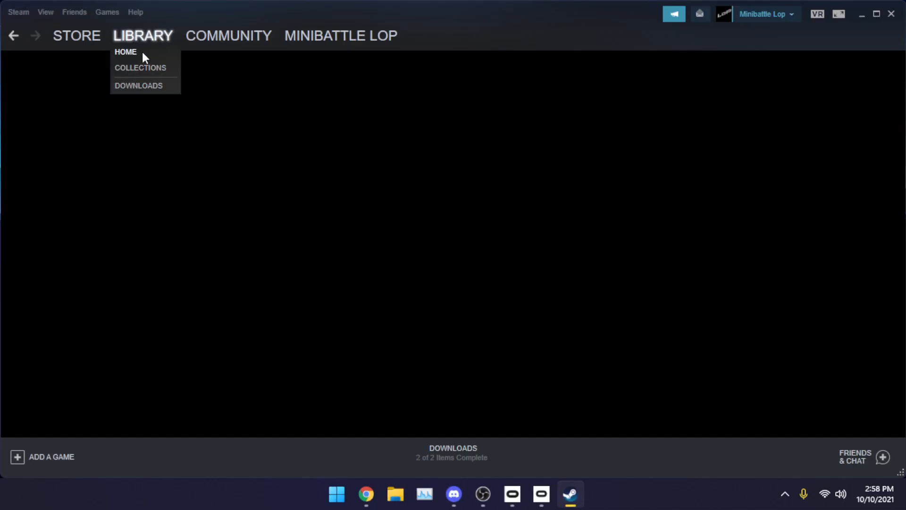
# Go to the Steam Library home and launch Beat Saber
pyautogui.click(126, 51)
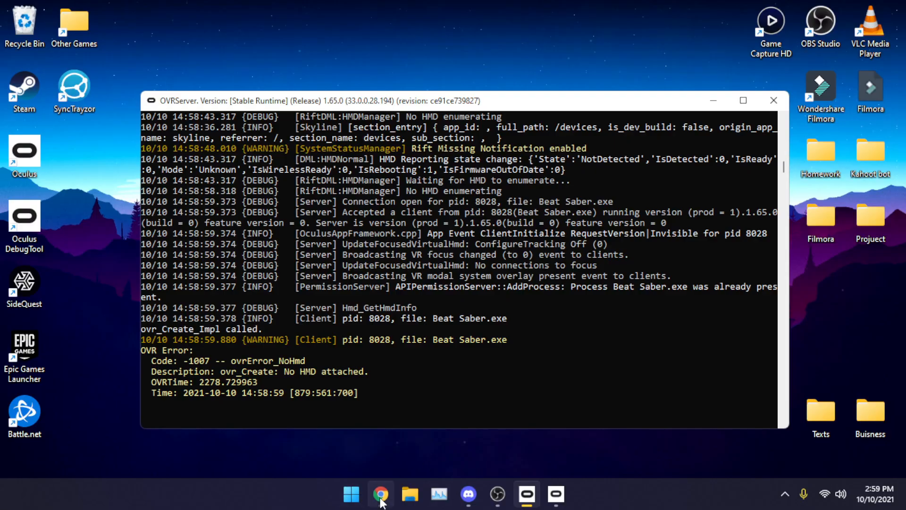
pyautogui.moveTo(555, 495)
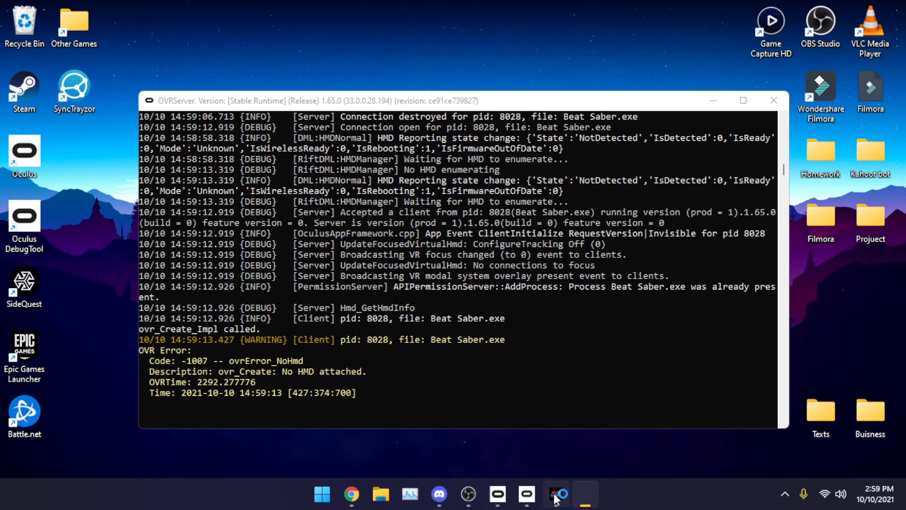
# Switch from the unminimized OVRServer console to the running Beat Saber game
pyautogui.click(556, 494)
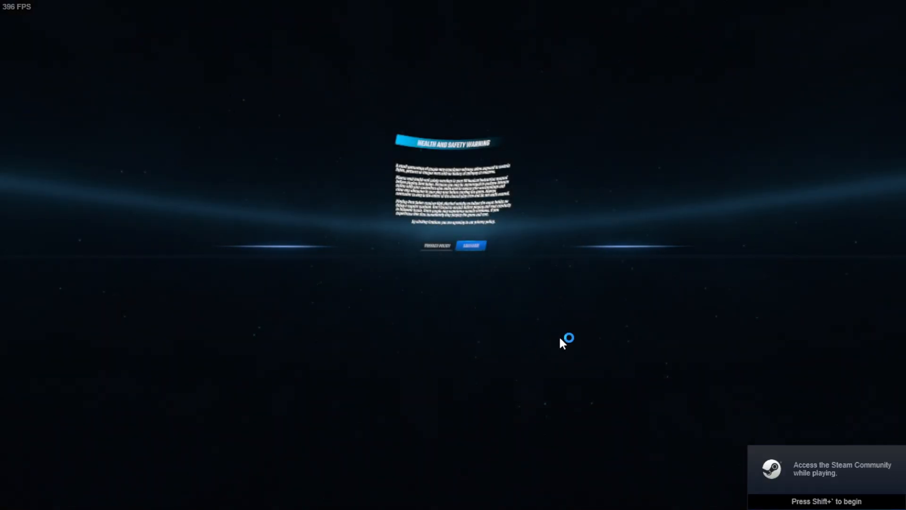
pyautogui.moveTo(380, 360)
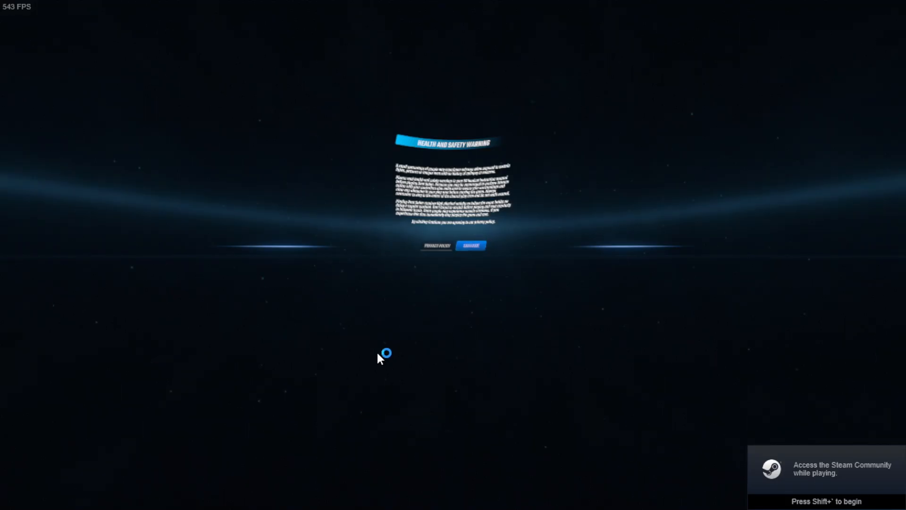